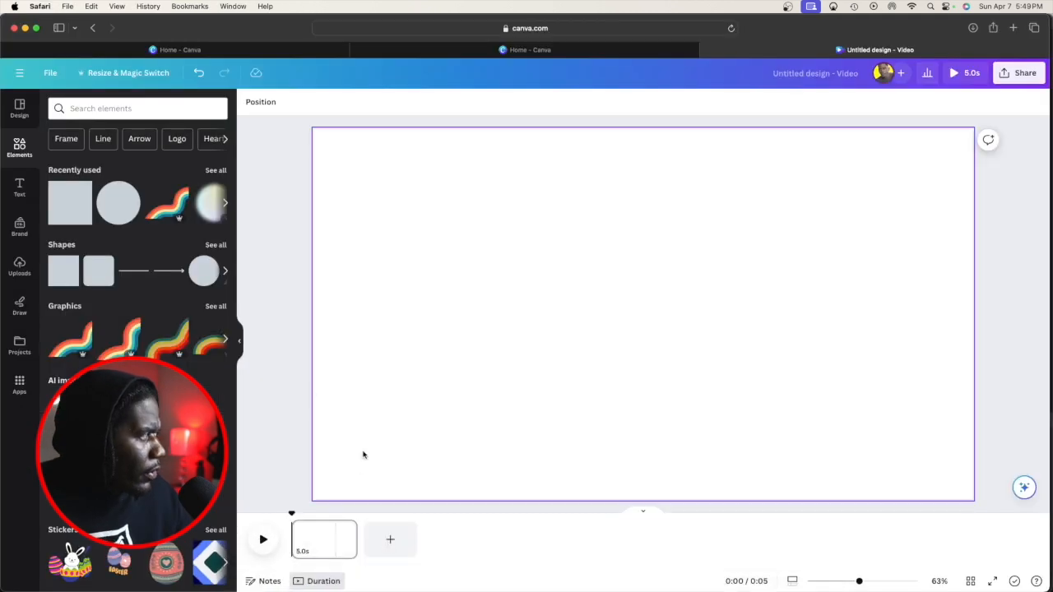
pyautogui.moveTo(448, 360)
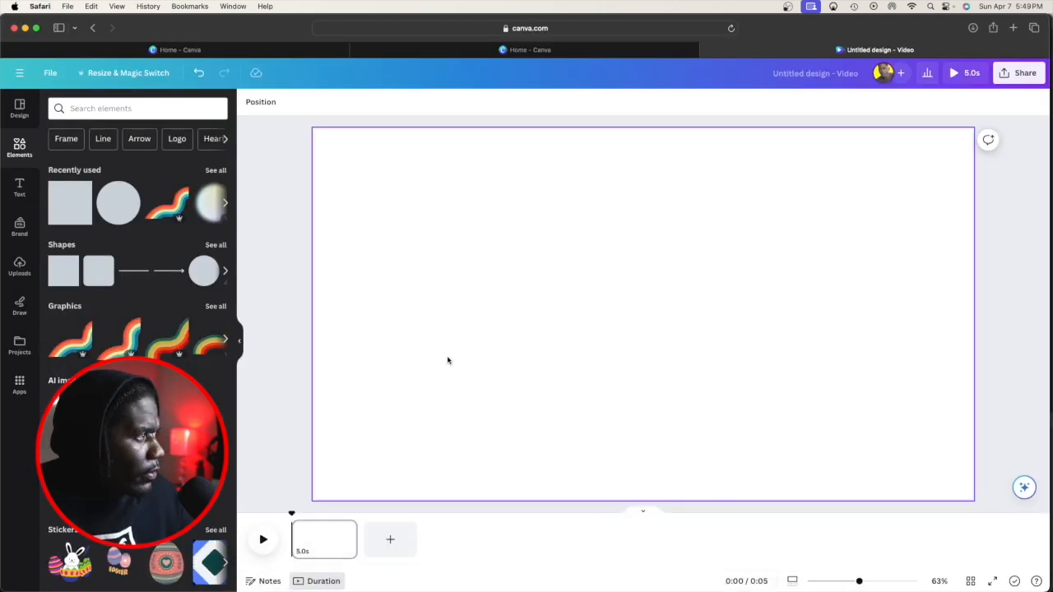
pyautogui.moveTo(509, 306)
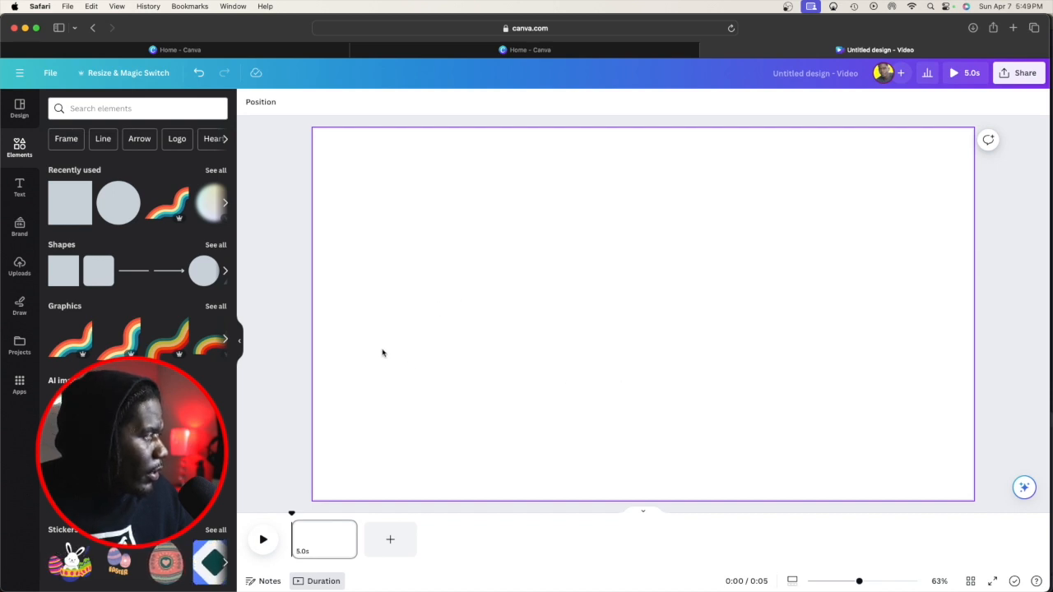
pyautogui.moveTo(335, 277)
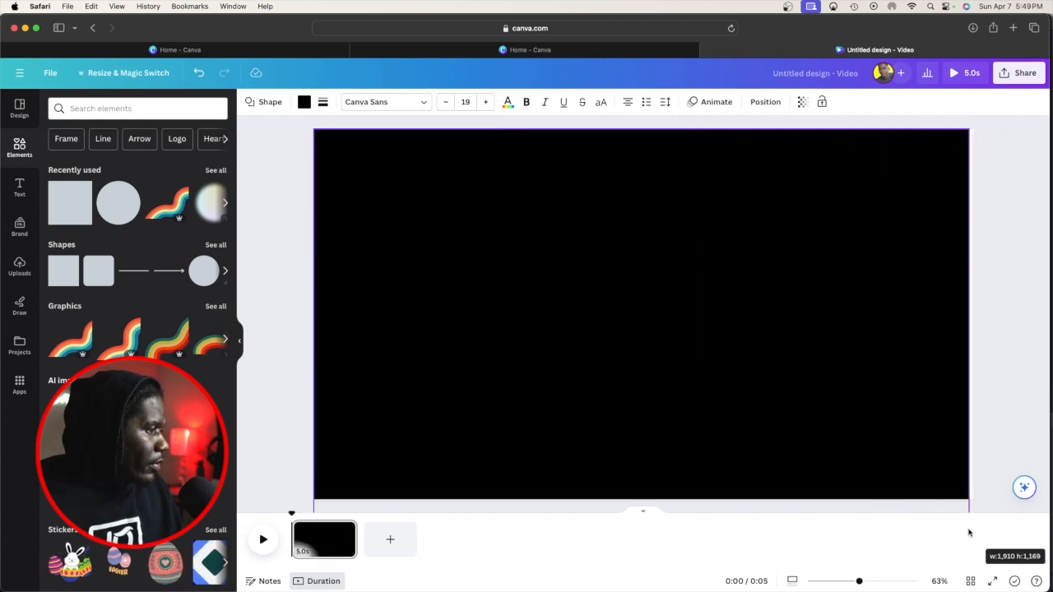
# Give the full-canvas black rectangle a solid red border.
pyautogui.click(642, 314)
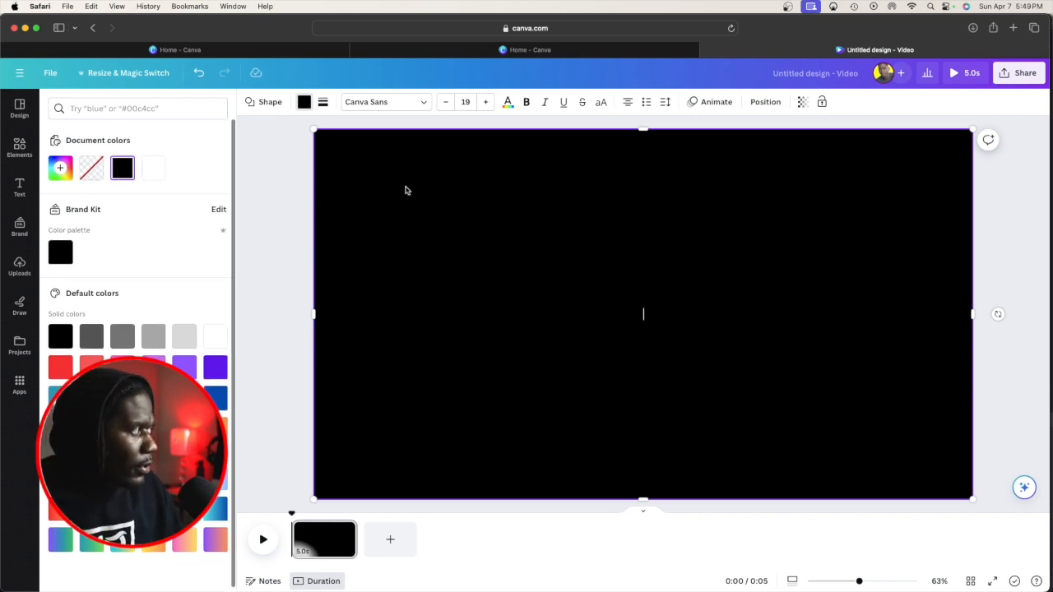
pyautogui.click(323, 101)
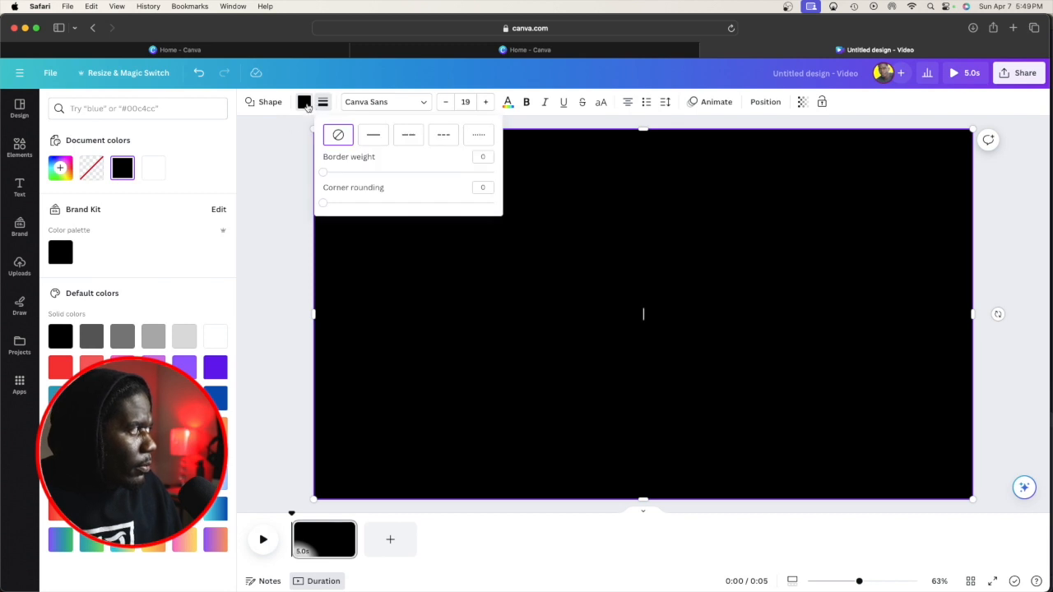
pyautogui.click(373, 134)
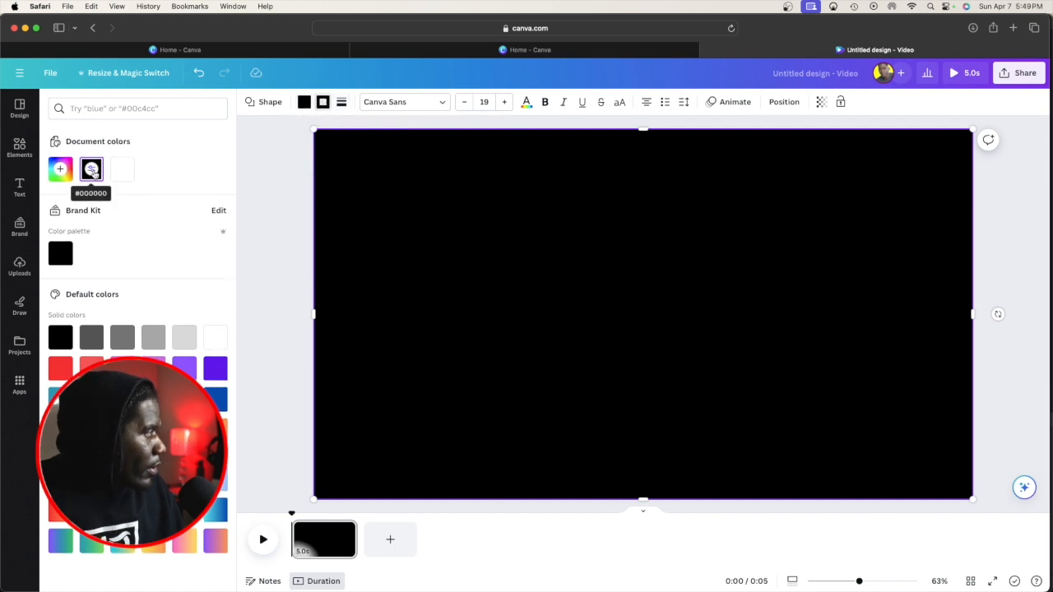
pyautogui.click(60, 168)
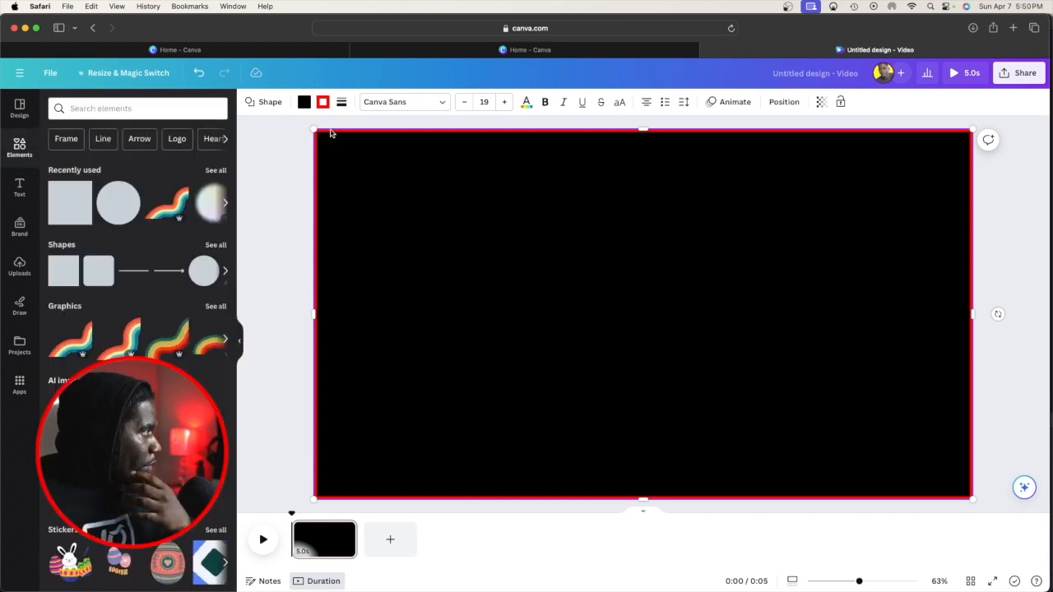
# Set the rectangle's fill colour to transparent, removing the black fill.
pyautogui.click(304, 101)
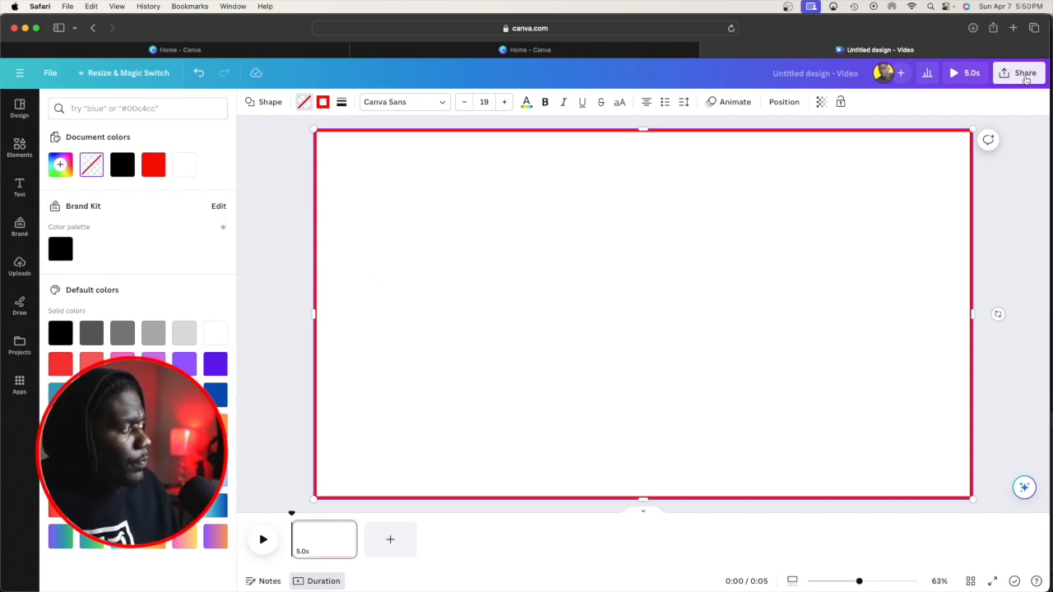
# Download the red-outline design as a PNG with a transparent background.
pyautogui.click(1024, 73)
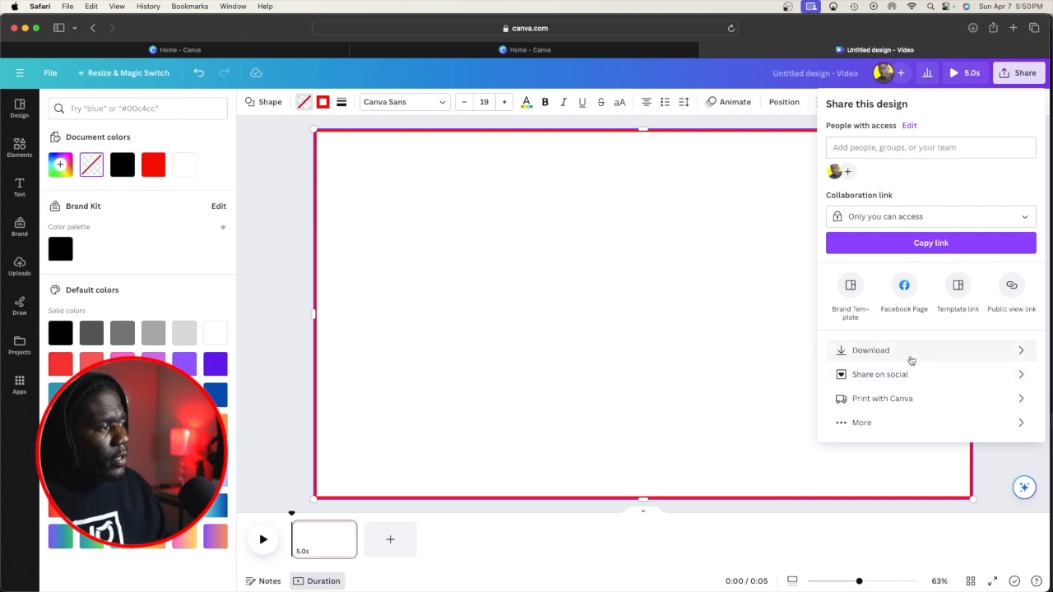
pyautogui.click(870, 350)
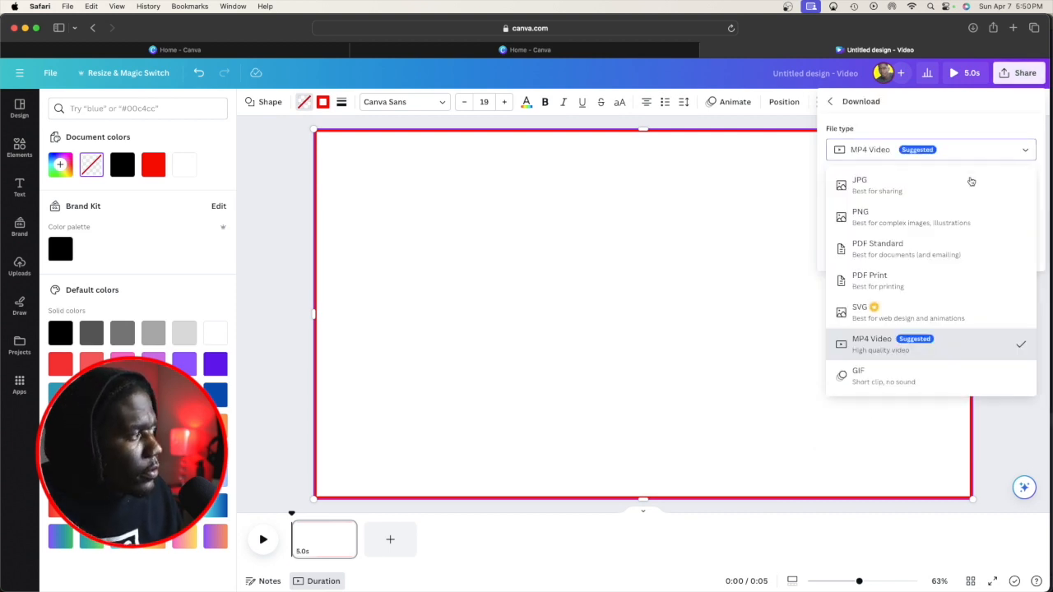
pyautogui.click(860, 216)
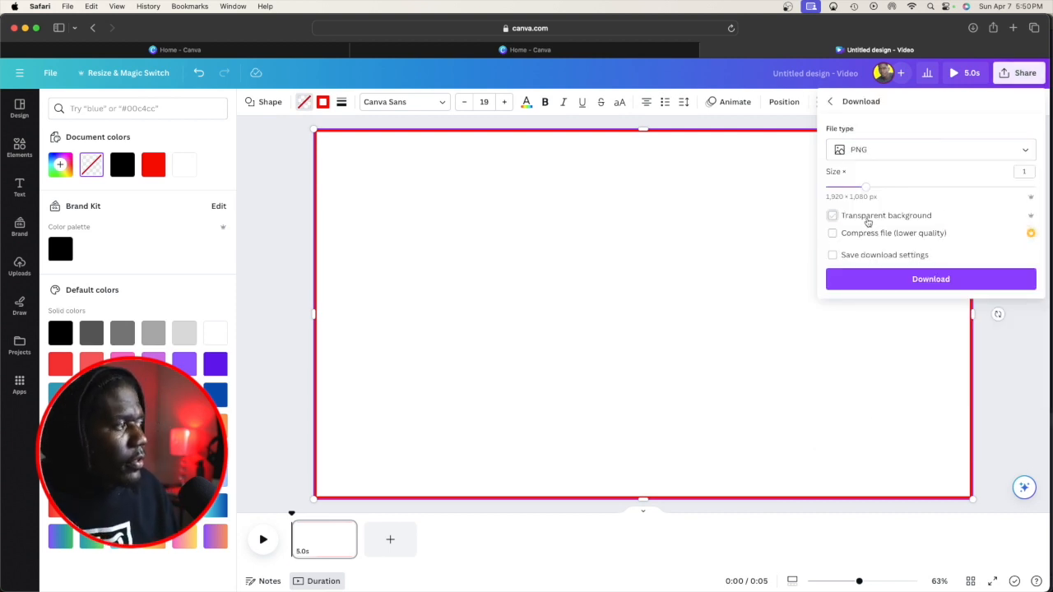
pyautogui.click(832, 215)
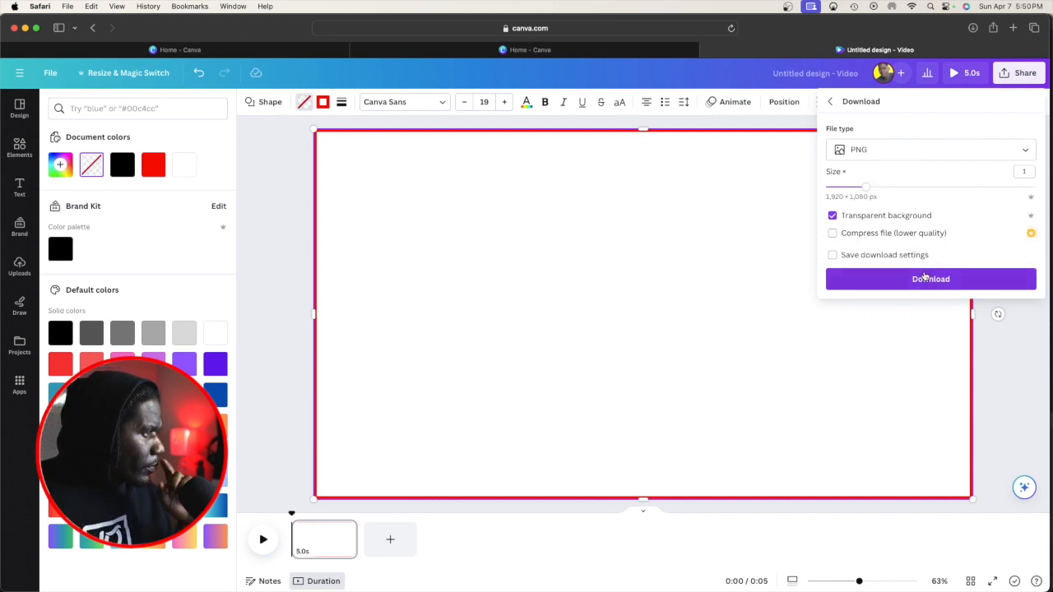
pyautogui.click(931, 279)
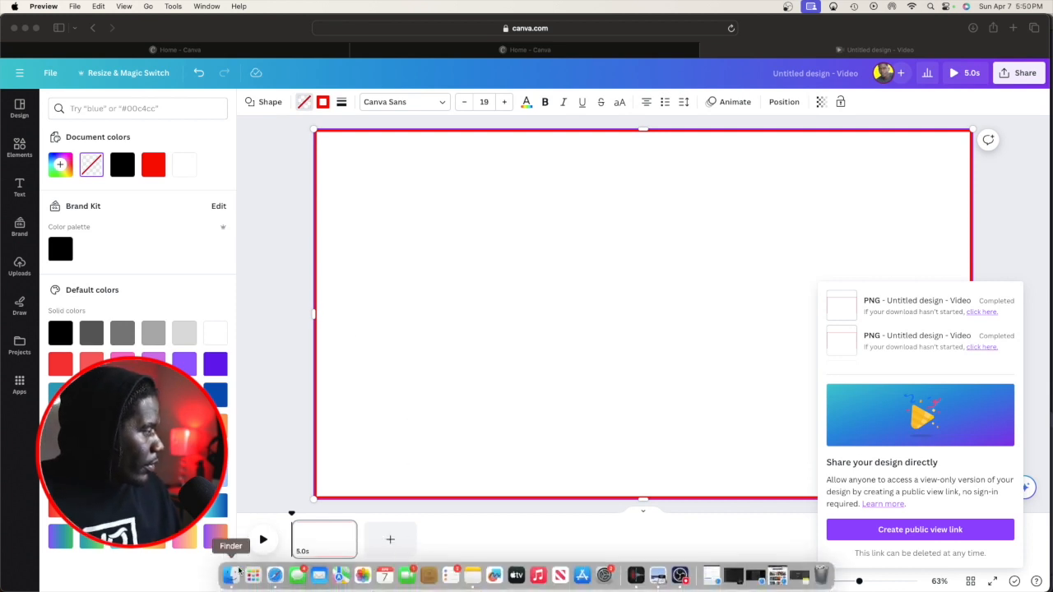
pyautogui.click(232, 575)
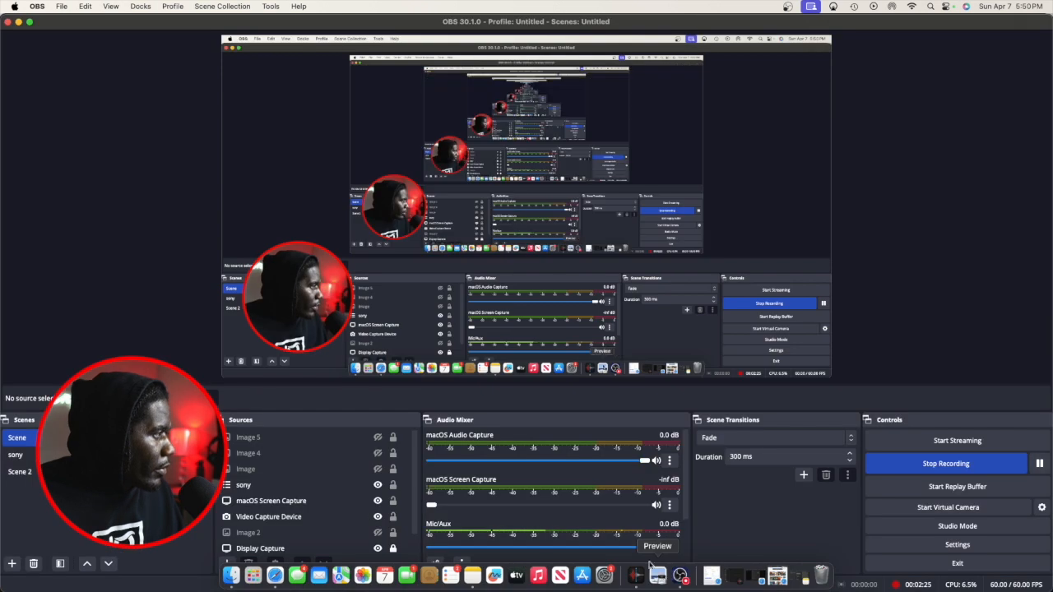
# Add a new Image source, named Image 6, to the OBS scene.
pyautogui.click(272, 500)
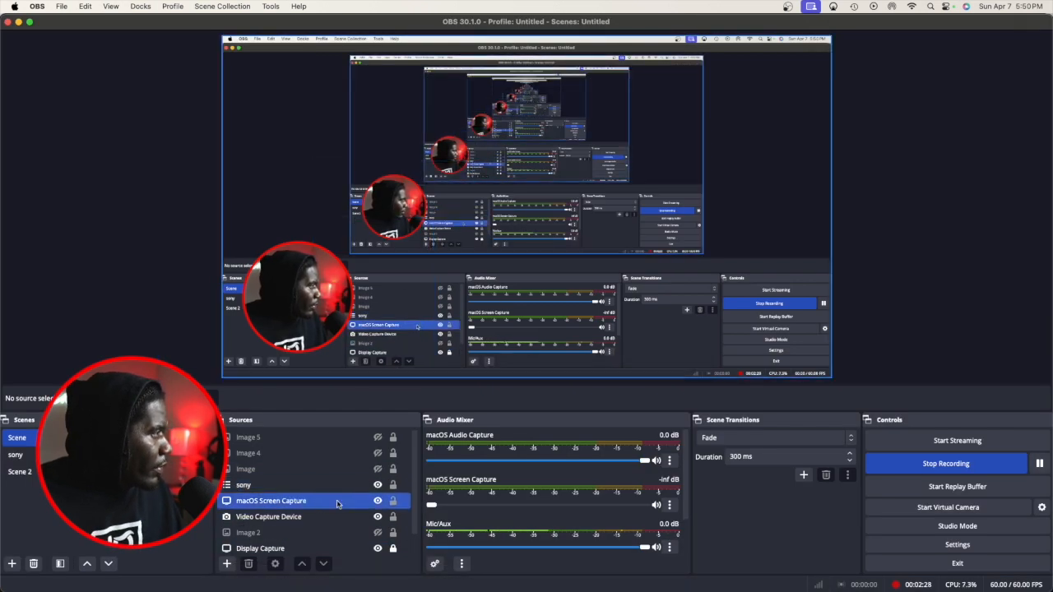
pyautogui.click(268, 517)
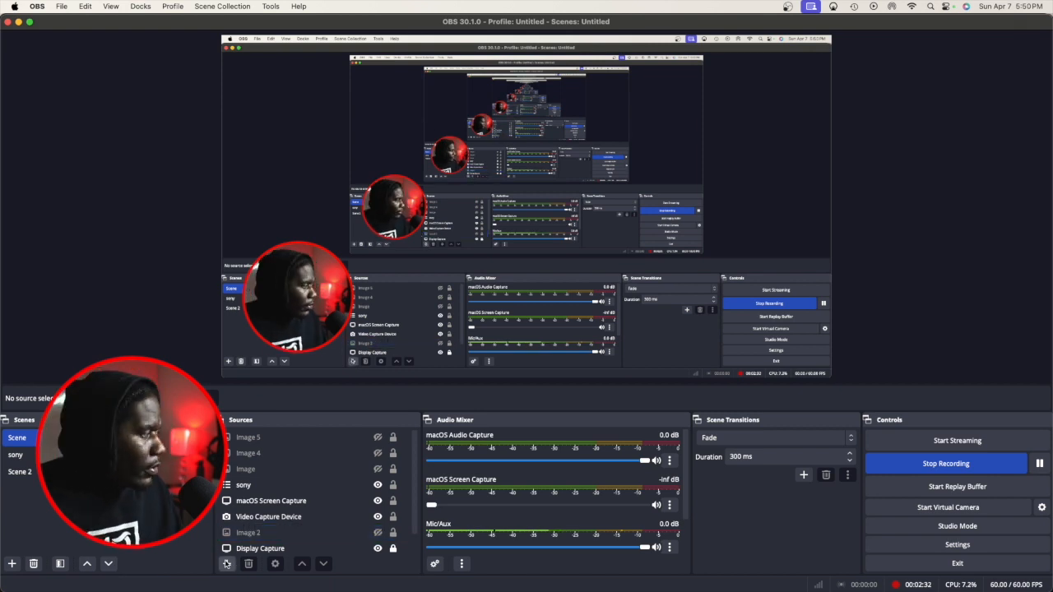
pyautogui.click(227, 563)
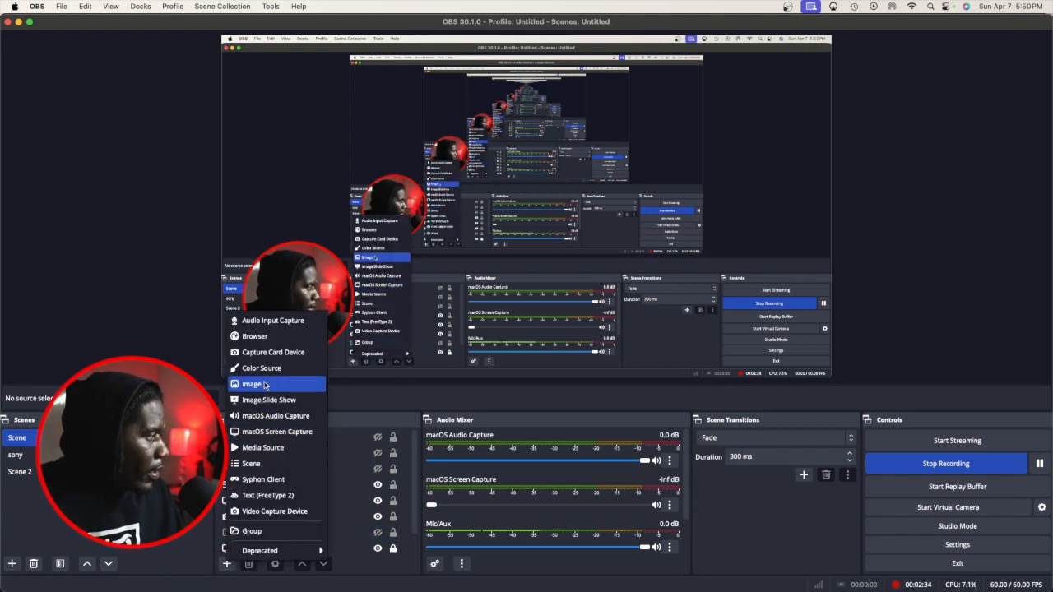
pyautogui.click(251, 385)
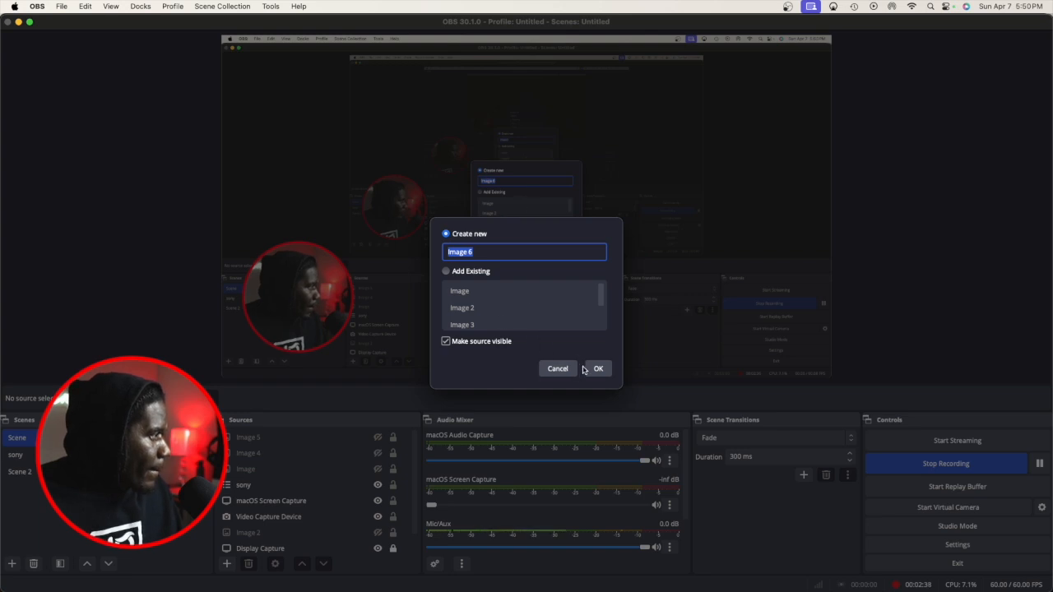
# Load Untitled design.png from Downloads into the Image 6 source.
pyautogui.click(598, 368)
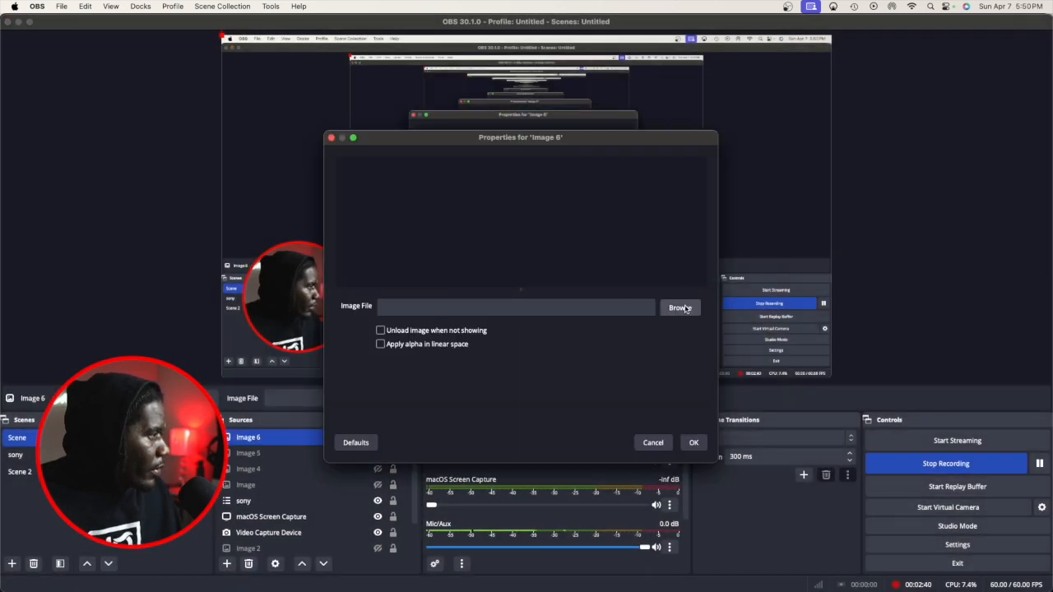
pyautogui.click(679, 307)
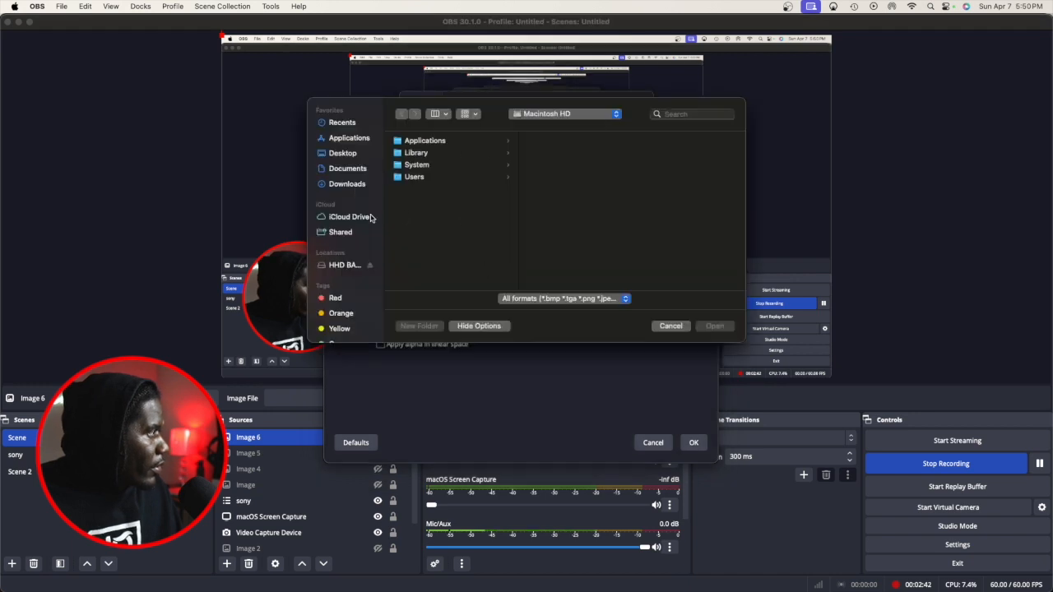
pyautogui.click(347, 183)
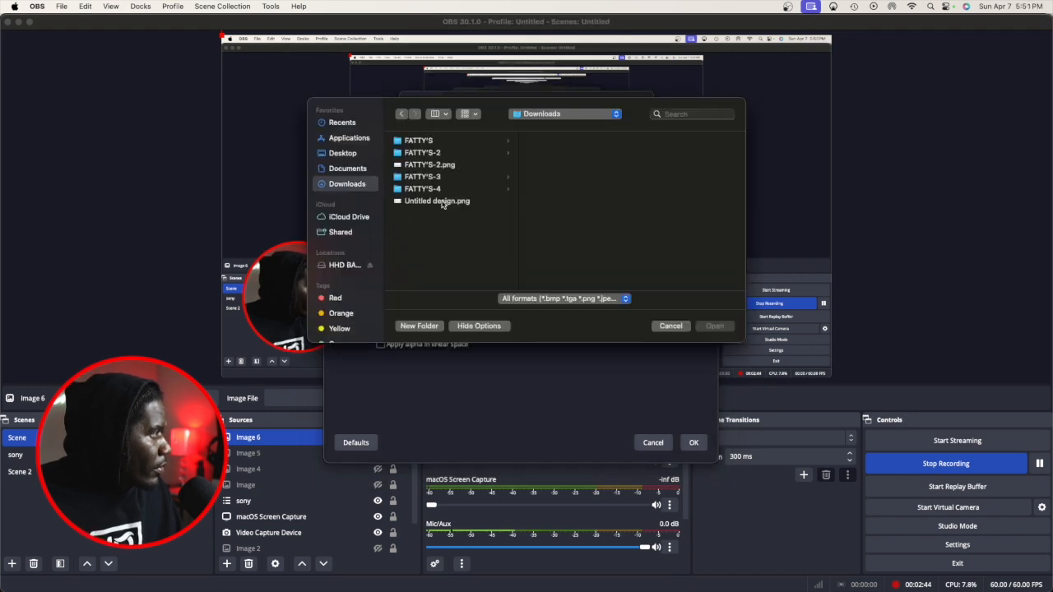
pyautogui.click(713, 325)
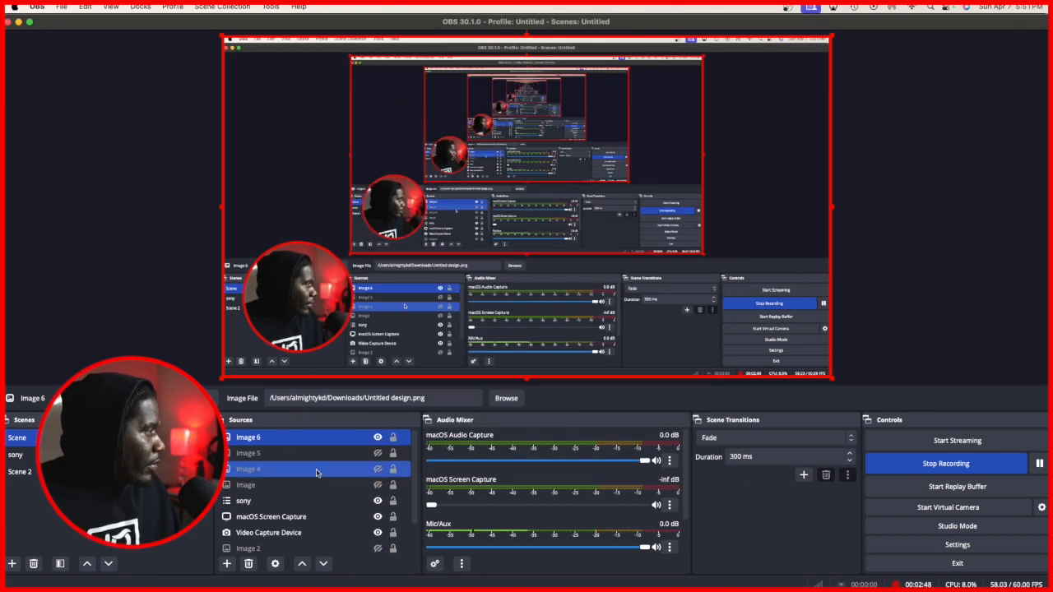
# Hide the sony camera source so its webcam overlay disappears from the preview.
pyautogui.click(243, 500)
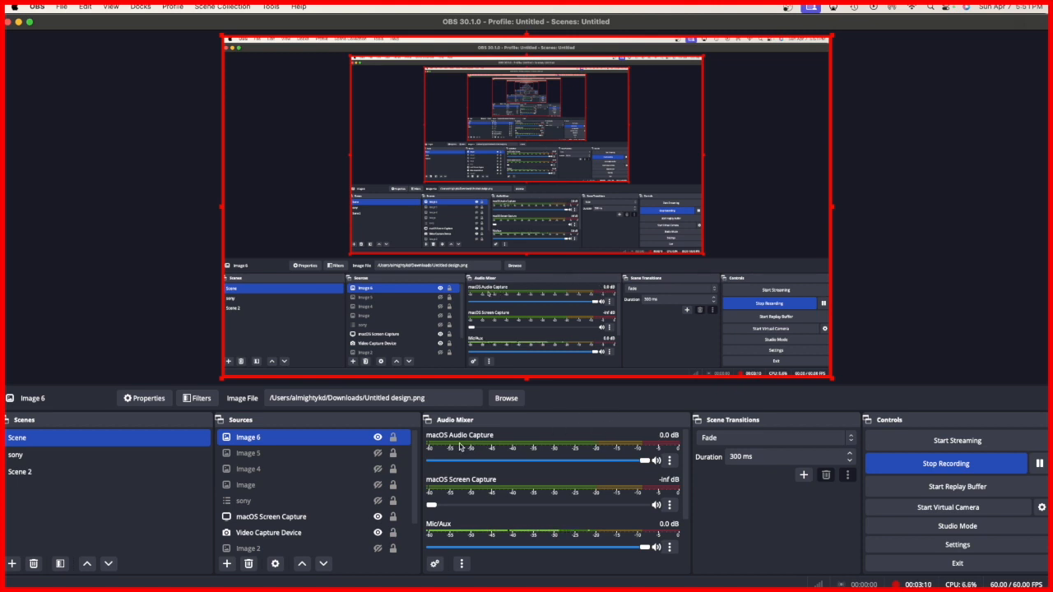
pyautogui.click(244, 501)
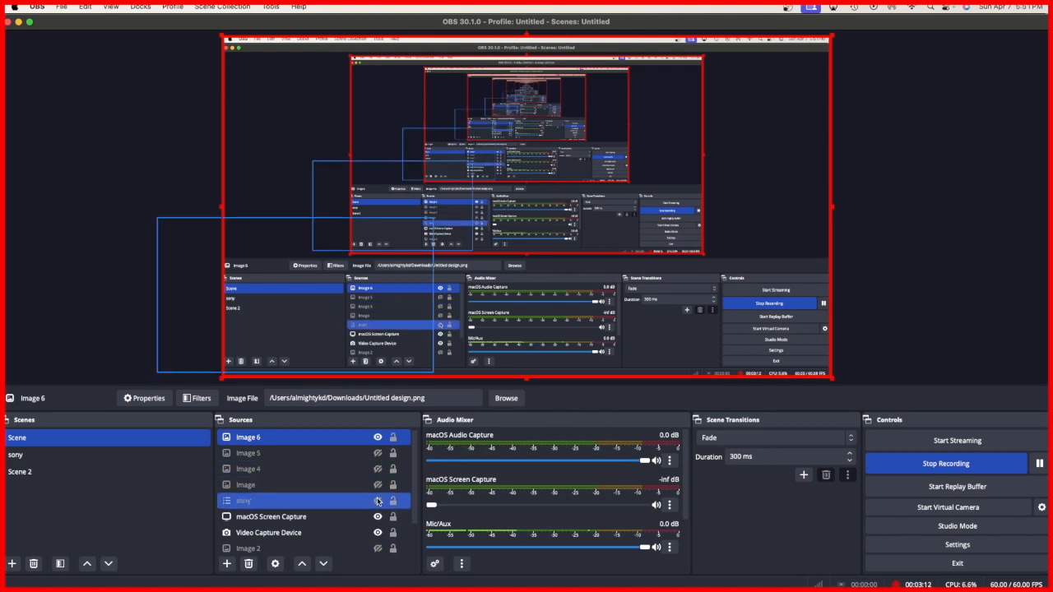